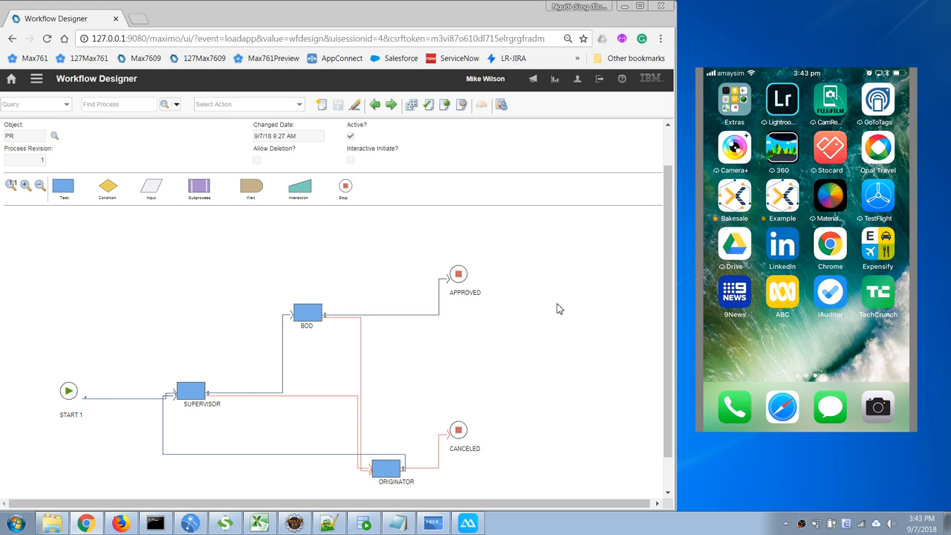
mouse_move(58, 299)
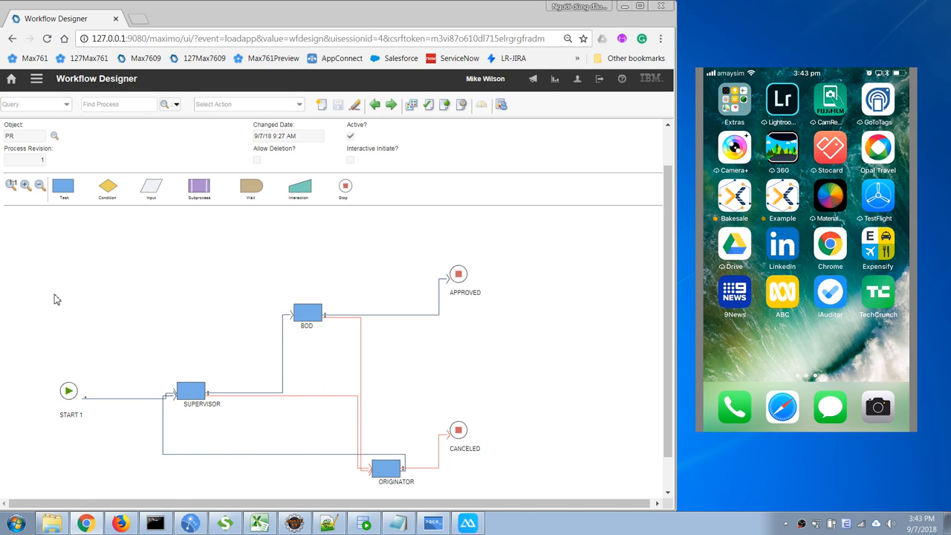
mouse_move(163, 364)
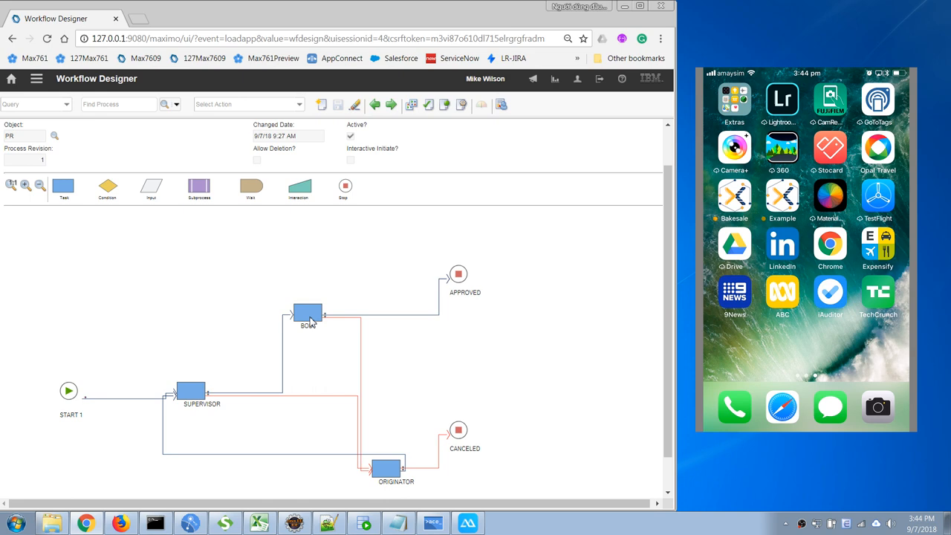
- Open Purchasing > Purchase Requisitions to display PR 1008, Laptops For New Employee Group
left_click(35, 78)
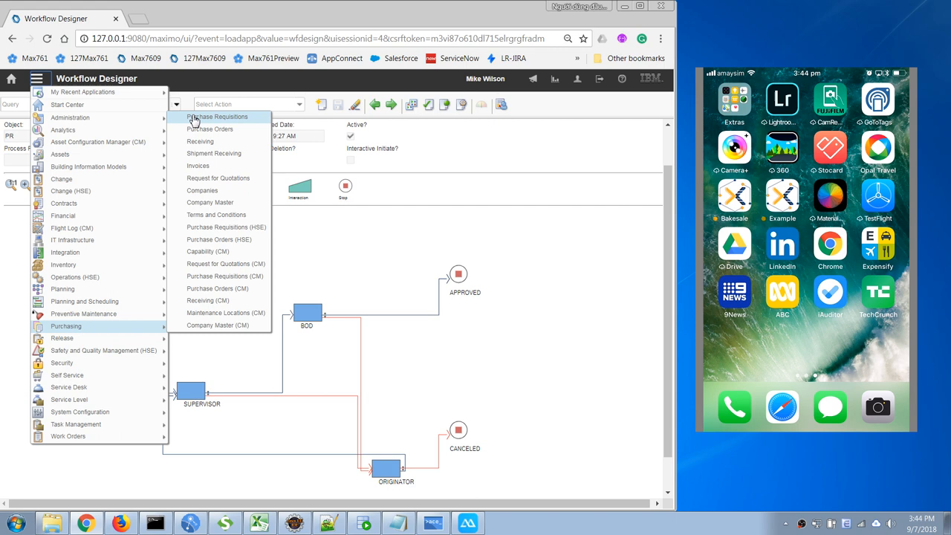
left_click(218, 116)
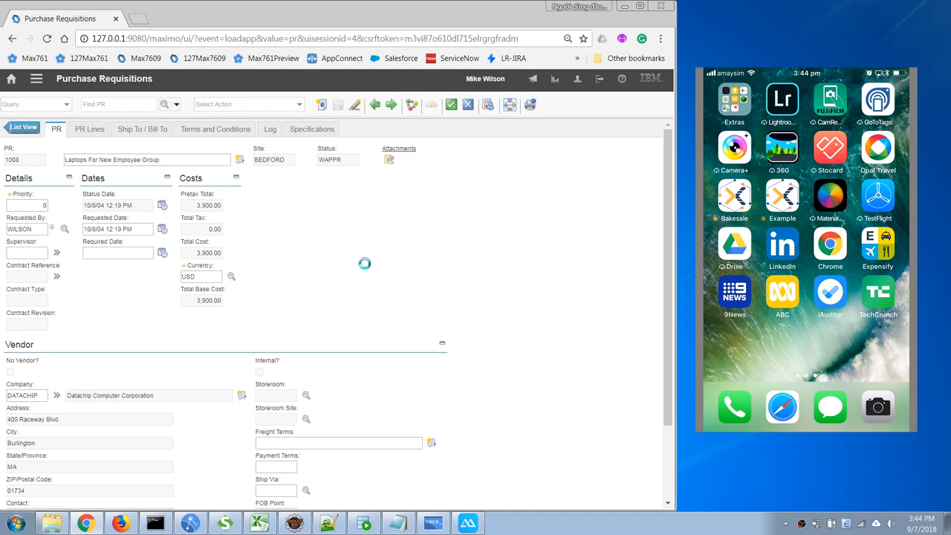
left_click(412, 105)
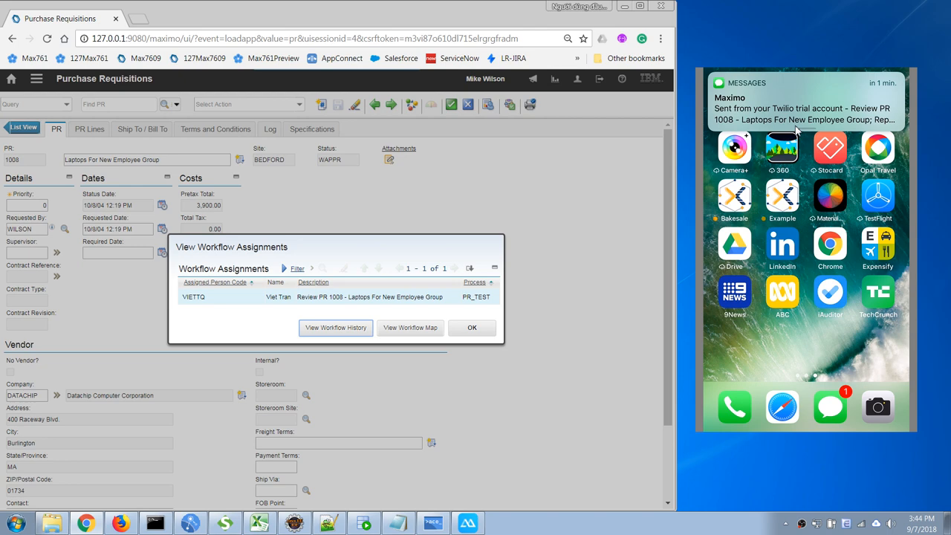
left_click(806, 101)
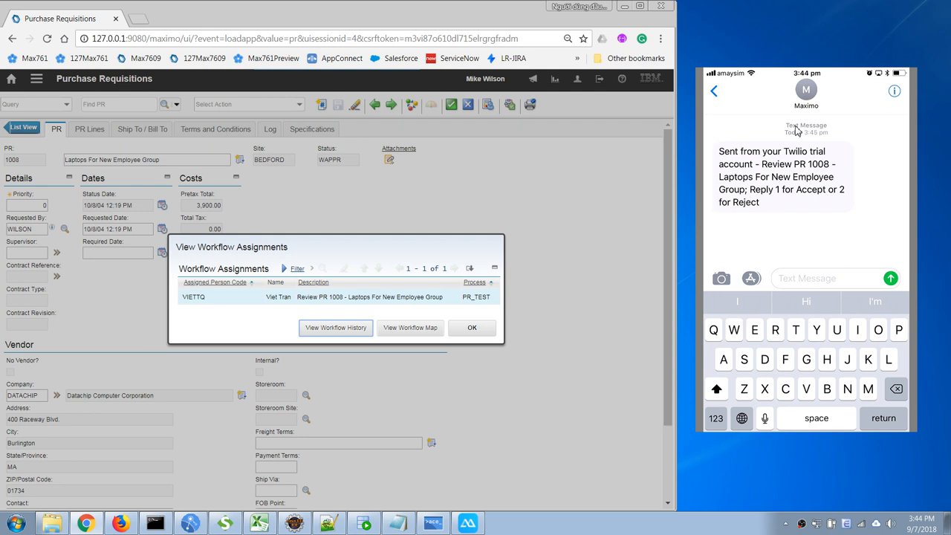
- Reply '1' to the Maximo SMS to accept PR 1008
type("1")
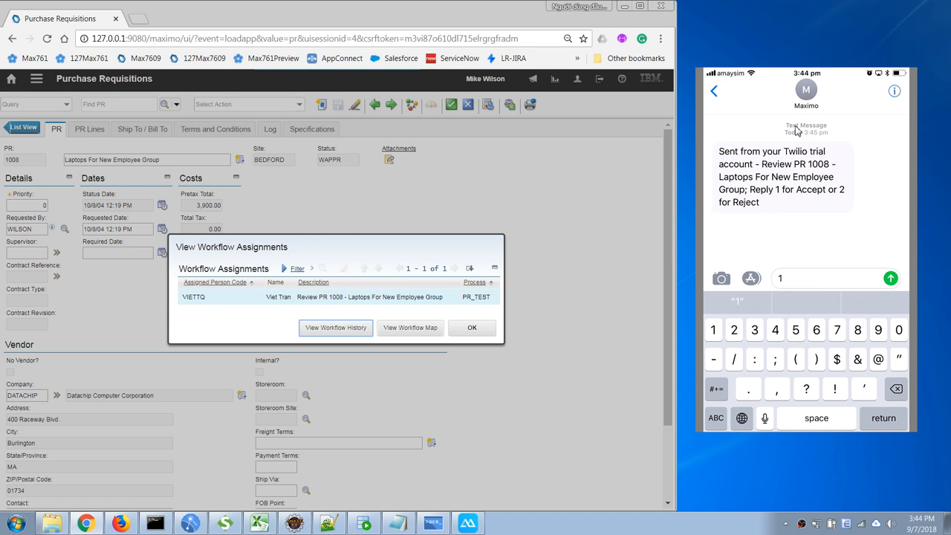
left_click(472, 328)
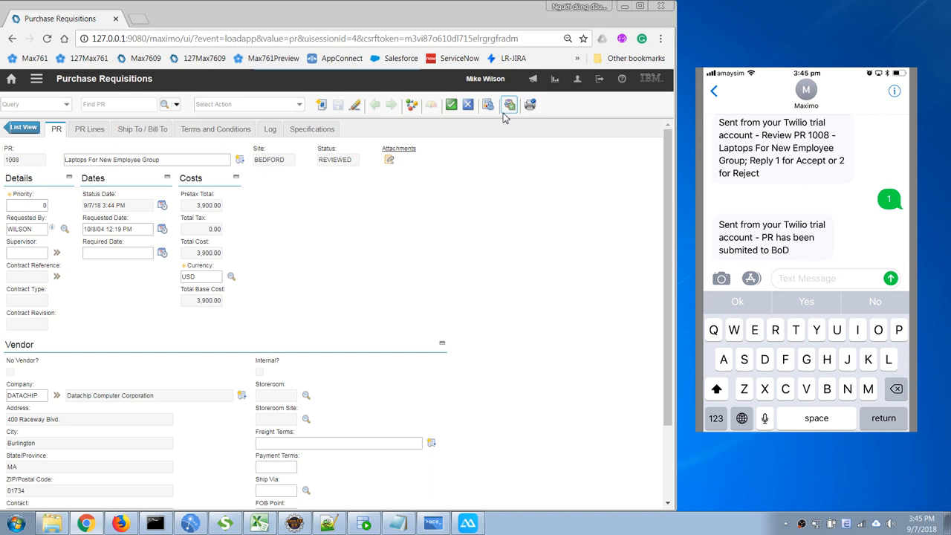
- Reject PR 1008 with 'Reject. Return PR to requestor' in the workflow assignment
left_click(510, 104)
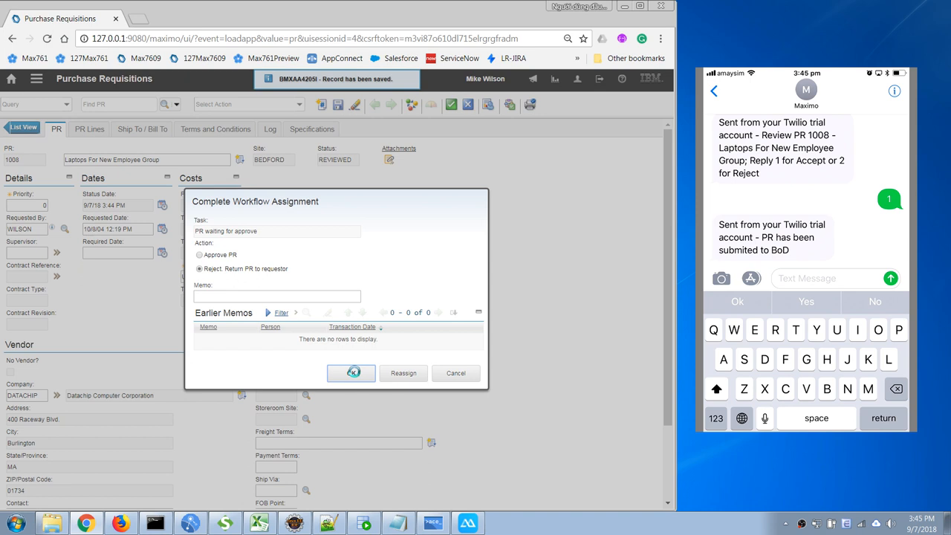
left_click(351, 373)
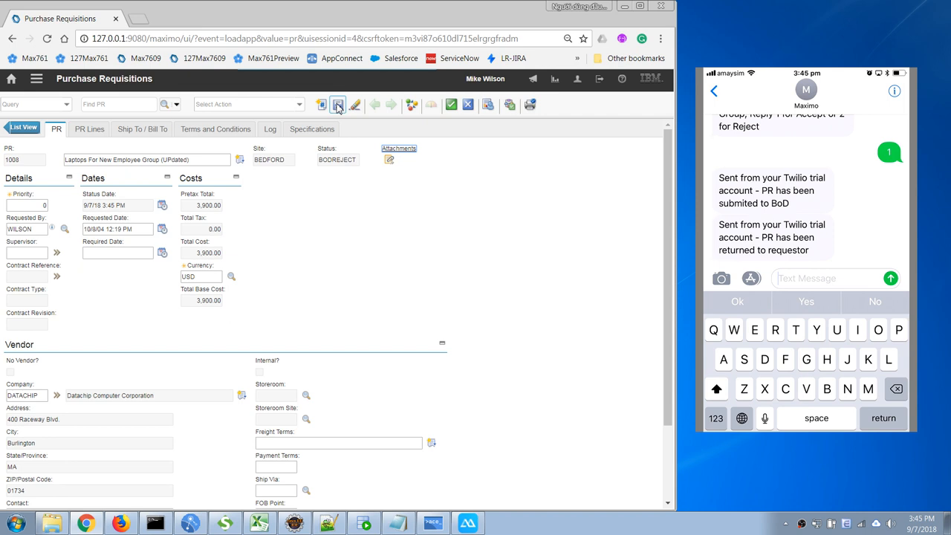
- Save PR 1008 and complete the workflow assignment with Supervisor Review
left_click(337, 104)
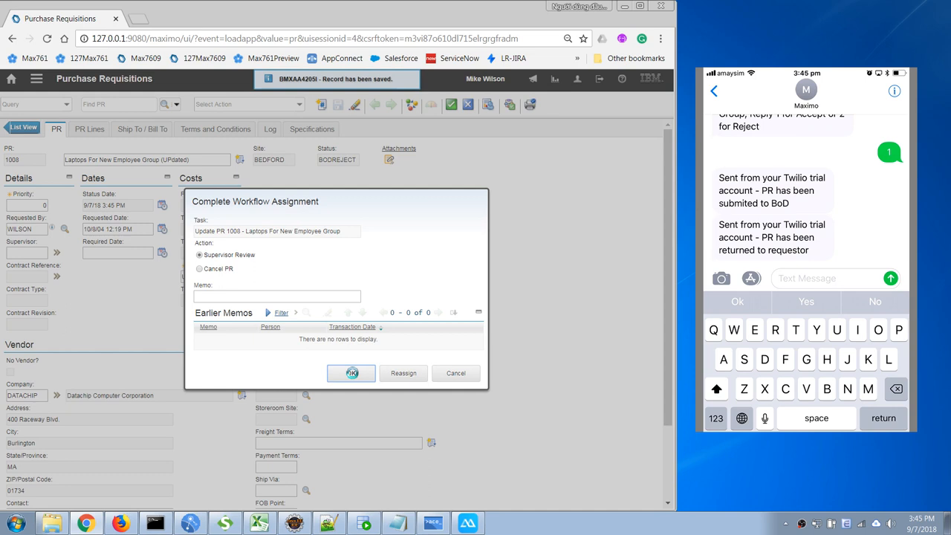
left_click(351, 373)
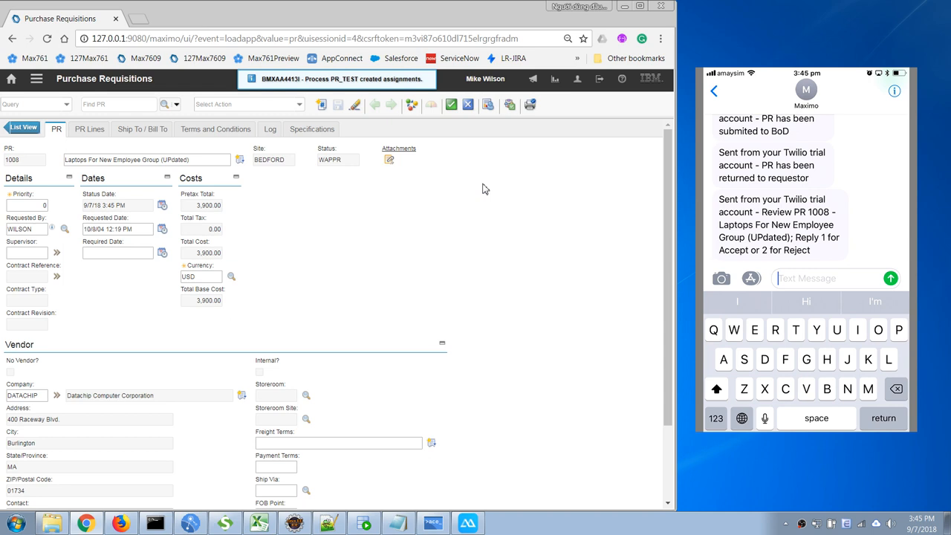